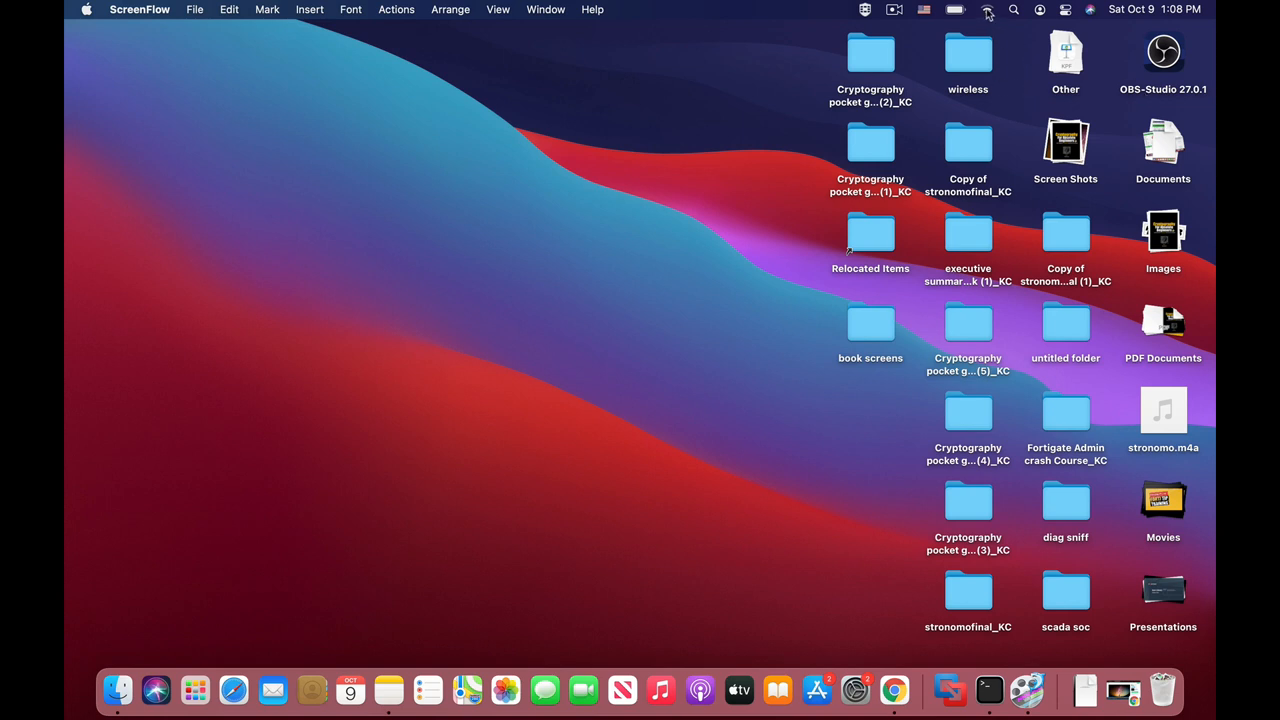
Open the Wi-Fi menu and expand Other Networks to list nearby networks
click(986, 9)
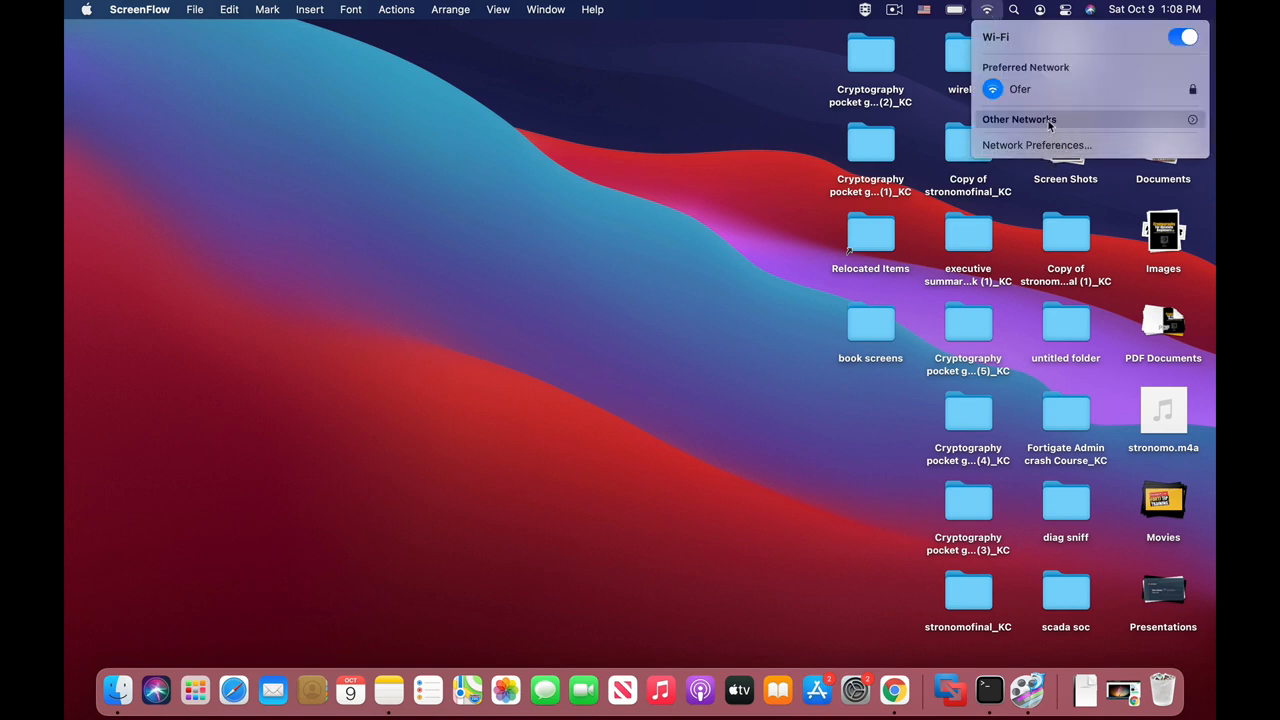
click(1019, 119)
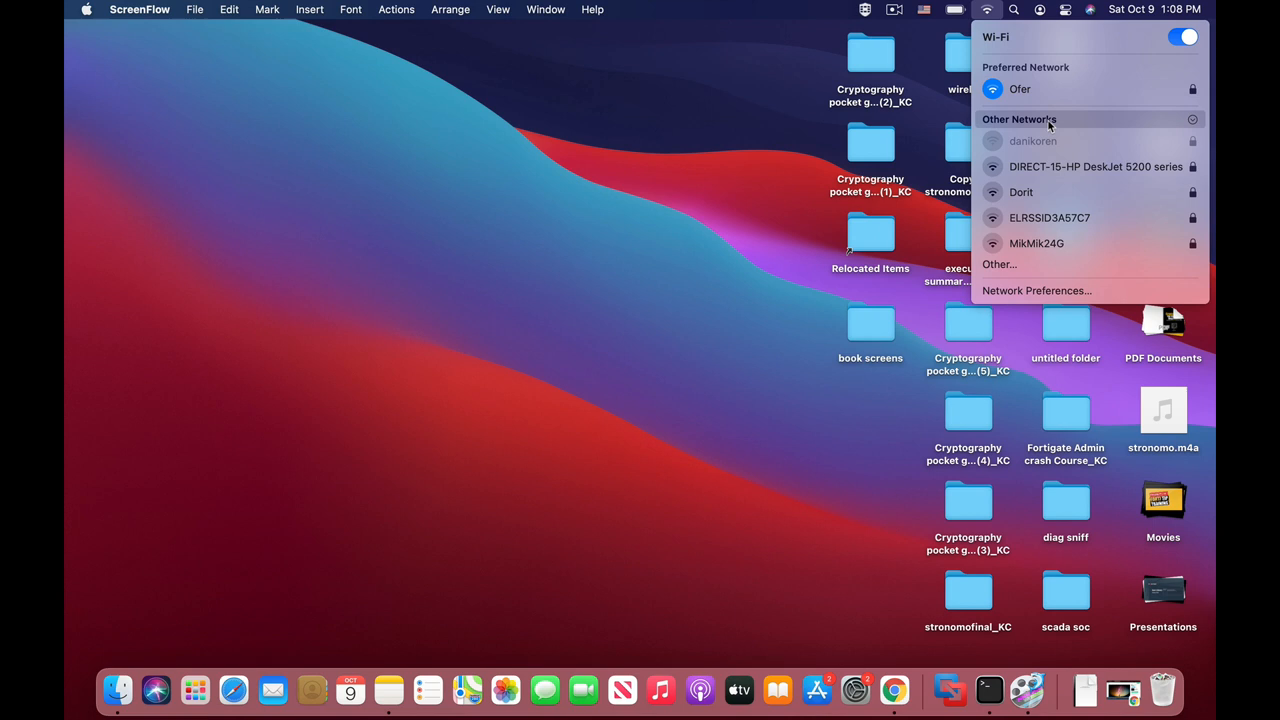
mouse_move(1050, 218)
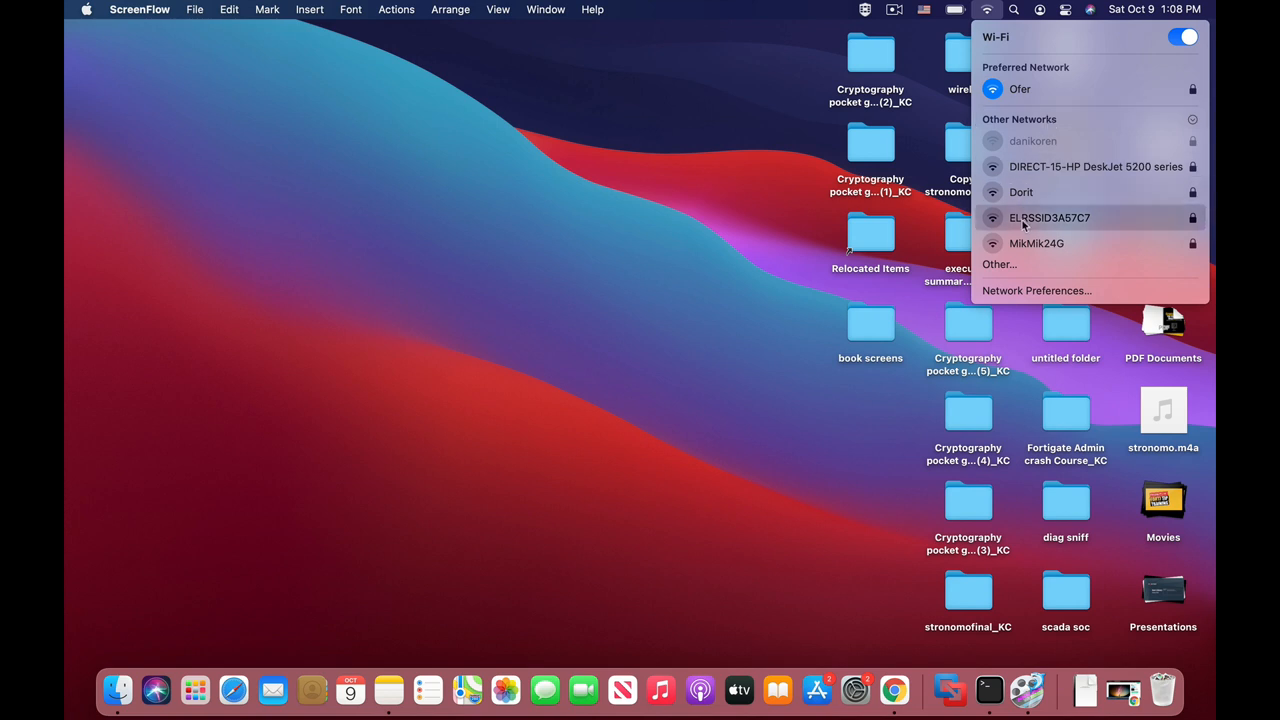
mouse_move(1048, 154)
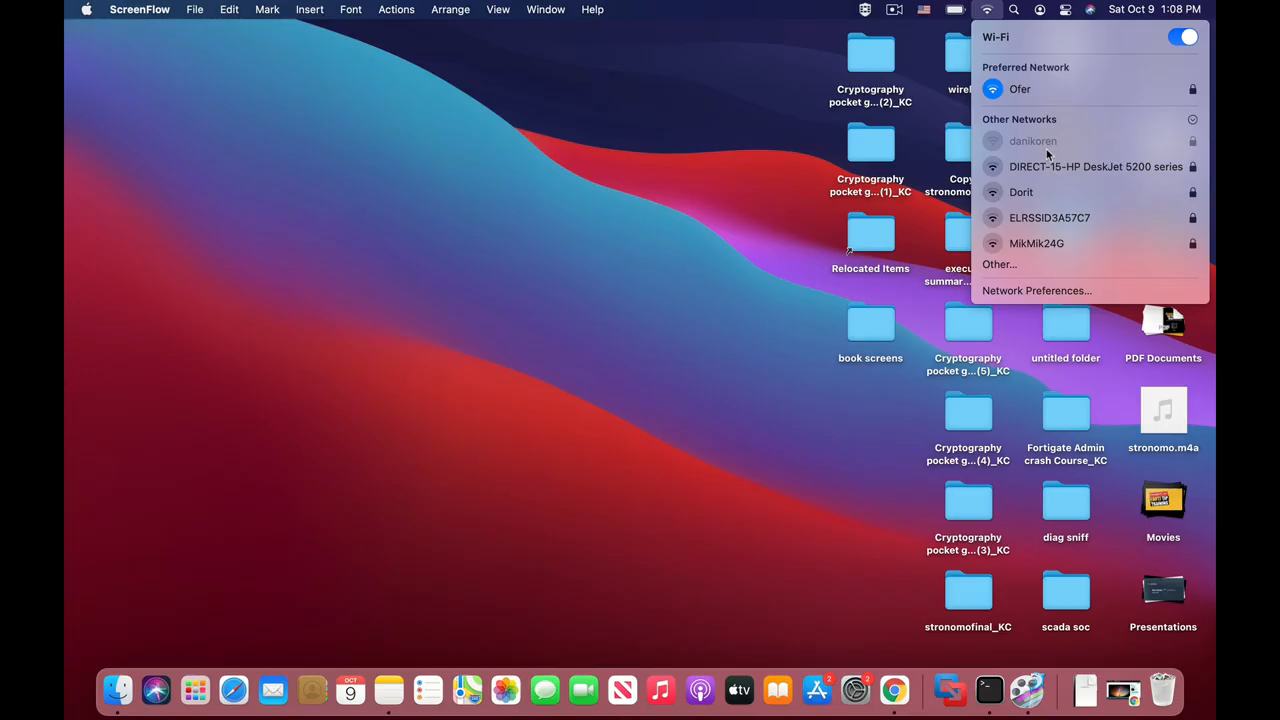
mouse_move(977, 50)
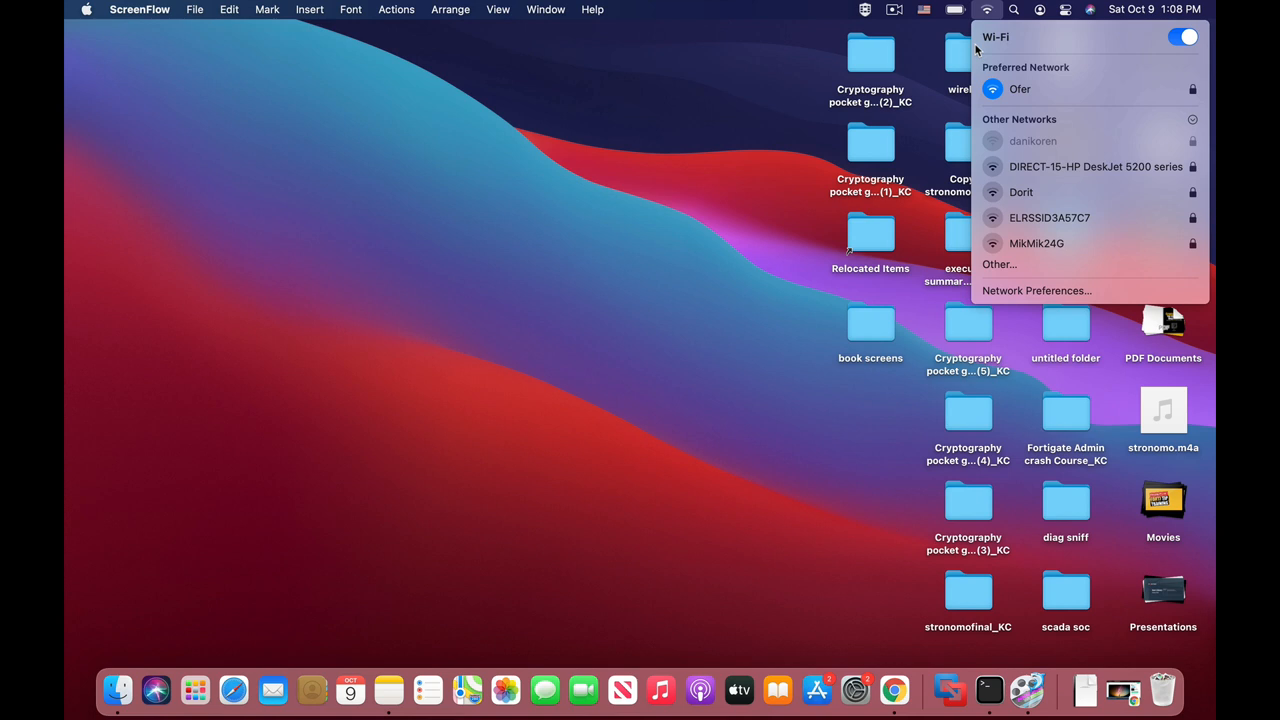
Close the Wi-Fi menu and open a focused Terminal window via Spotlight
click(638, 223)
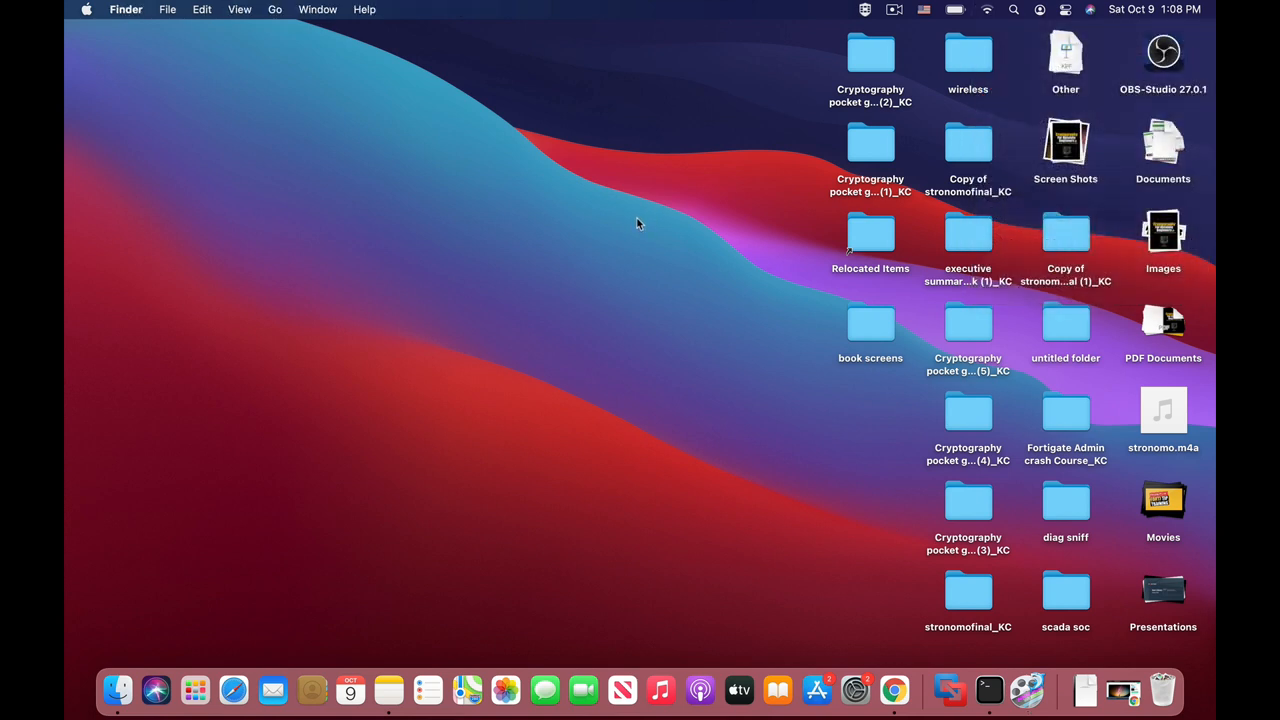
text(screenFlow)
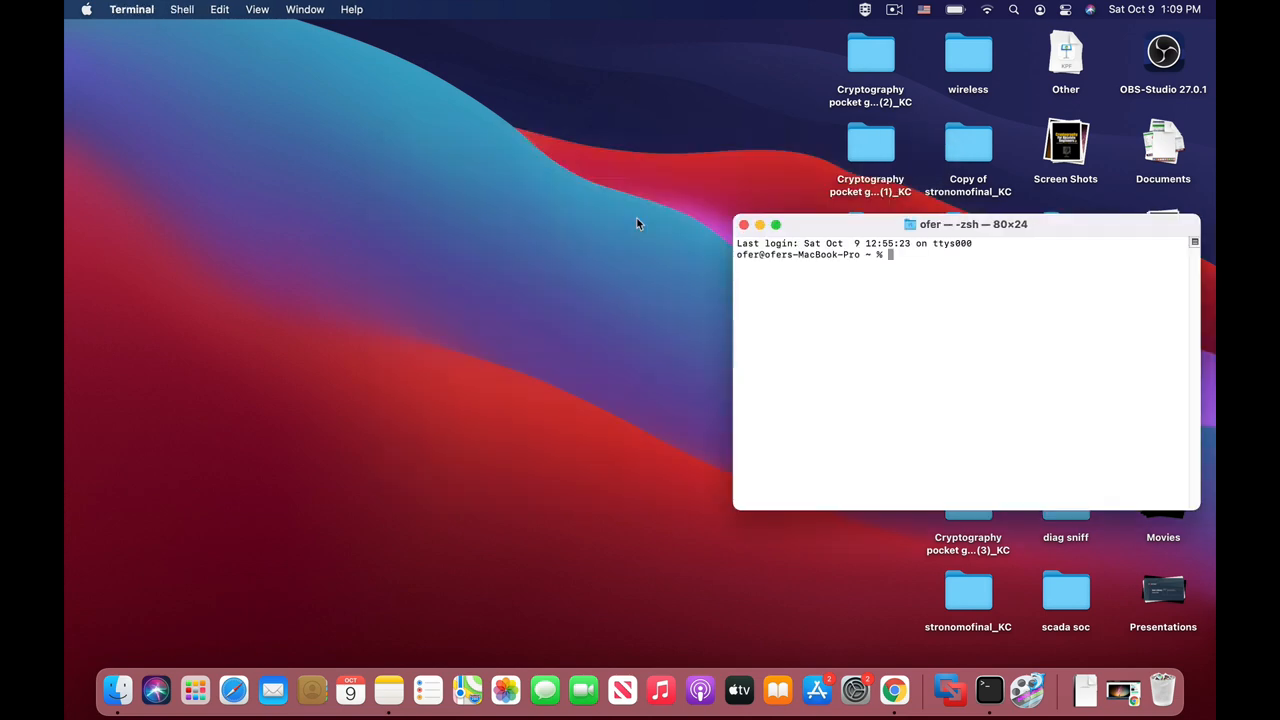
click(775, 224)
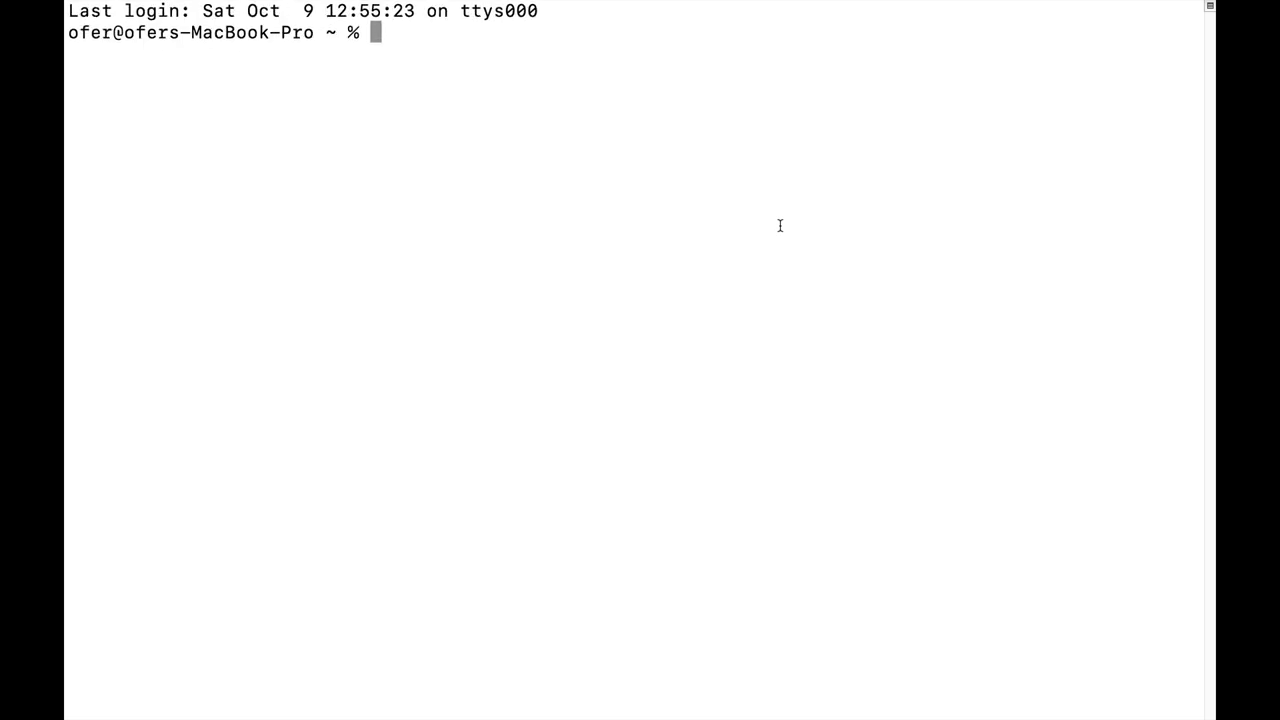
Run security find-generic-password -ga "ofer" to look up the saved Wi-Fi password
text(se)
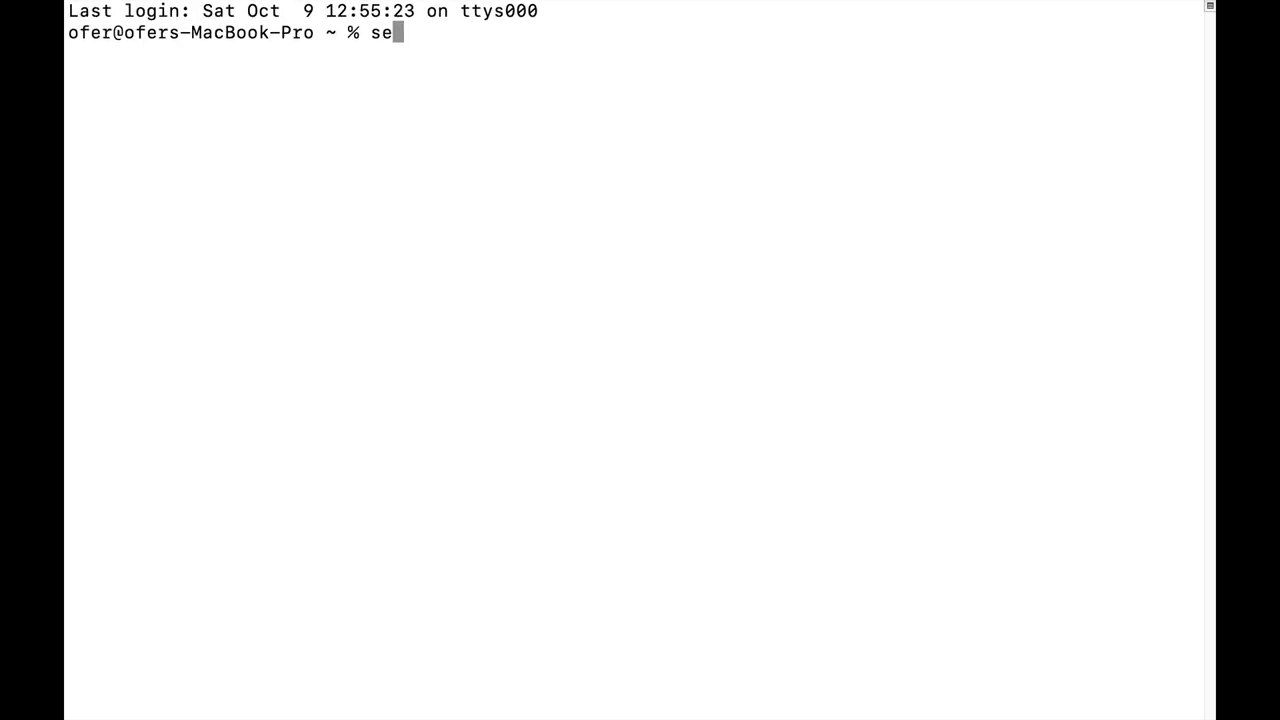
text(curity)
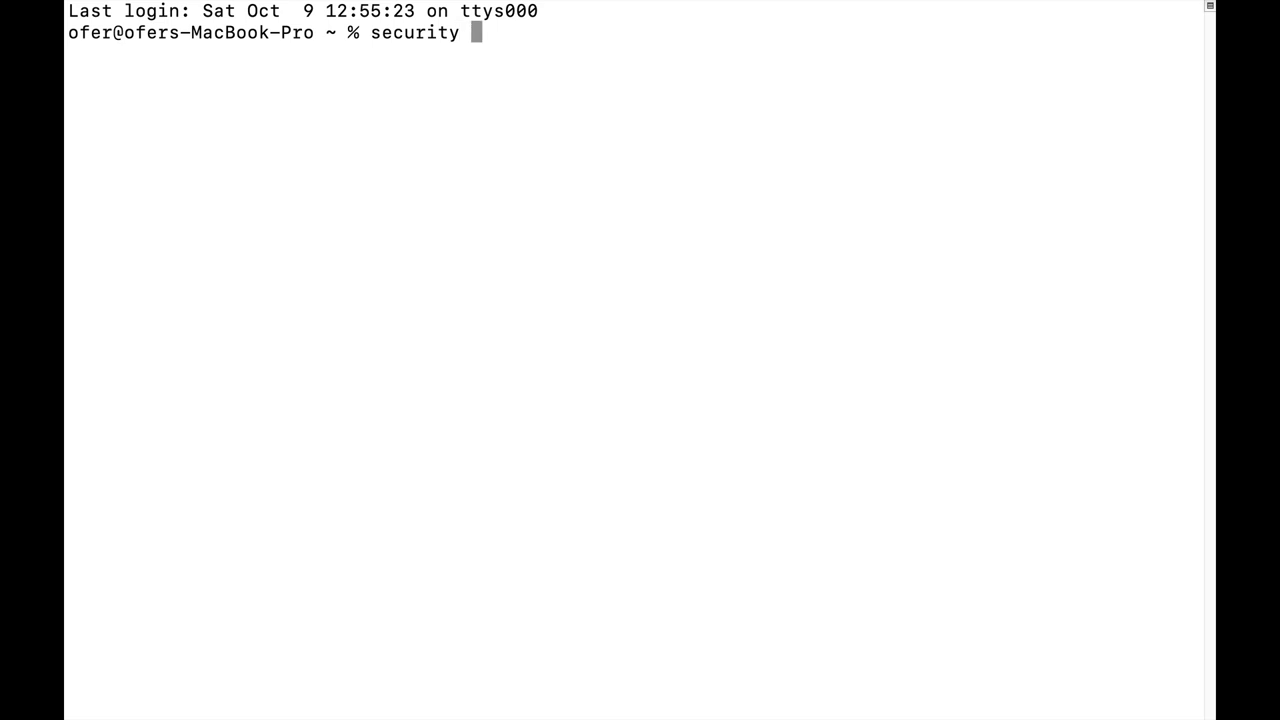
text(find-)
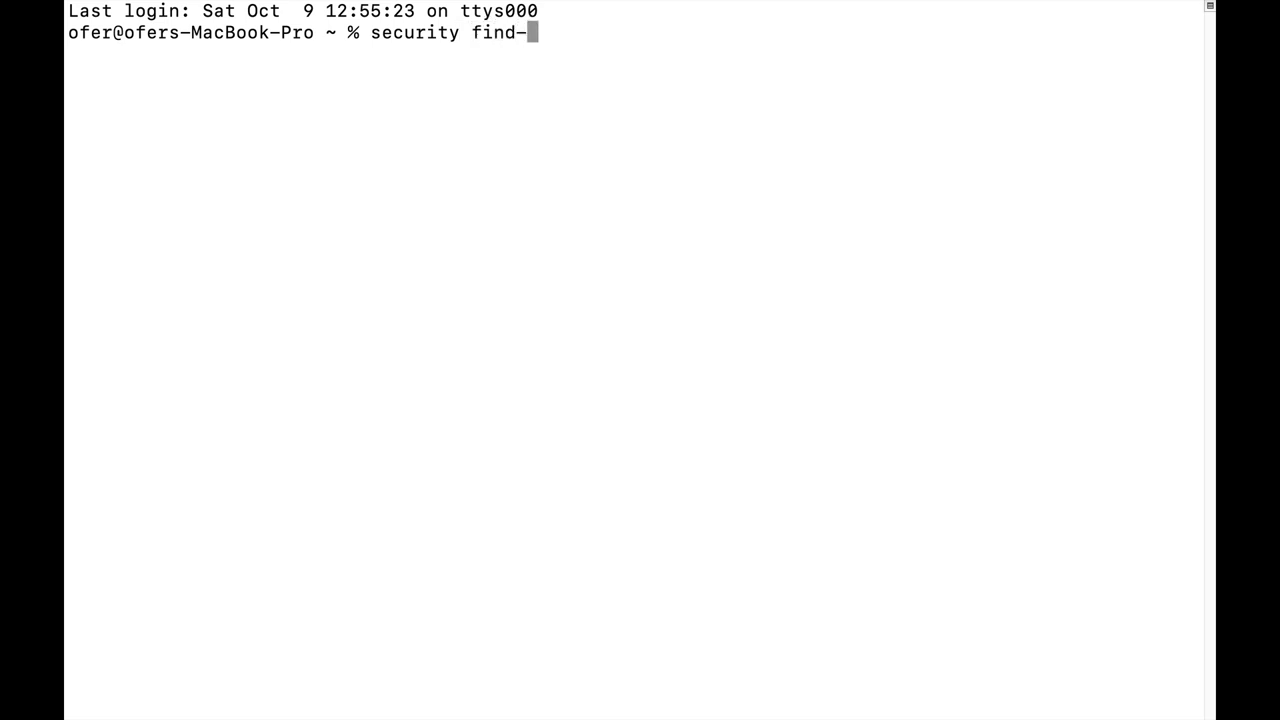
text(generic)
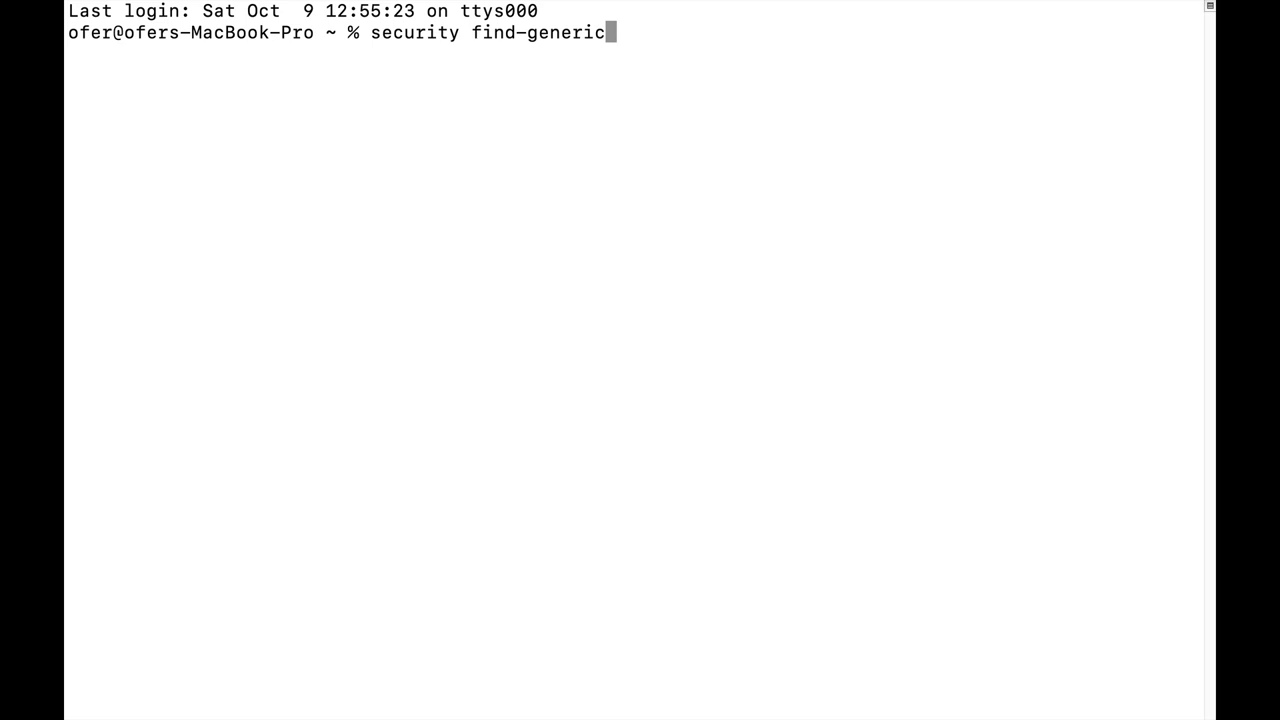
text(-passwo)
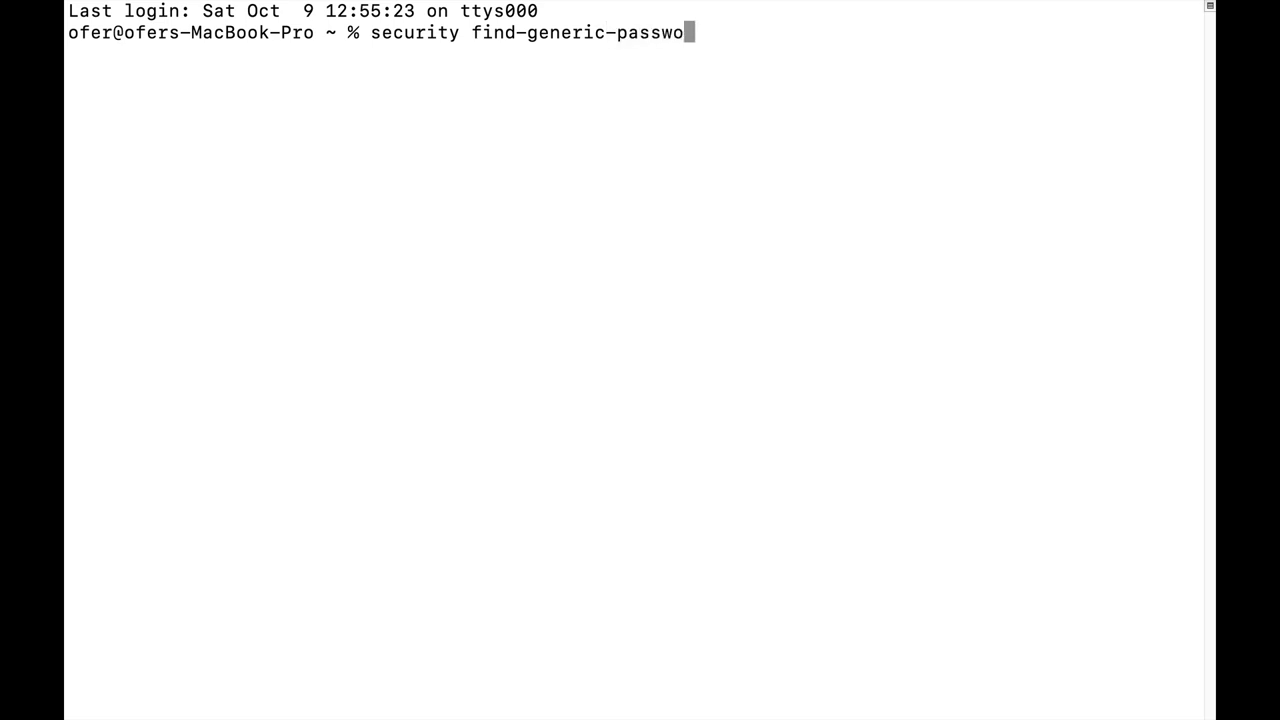
text(rd -)
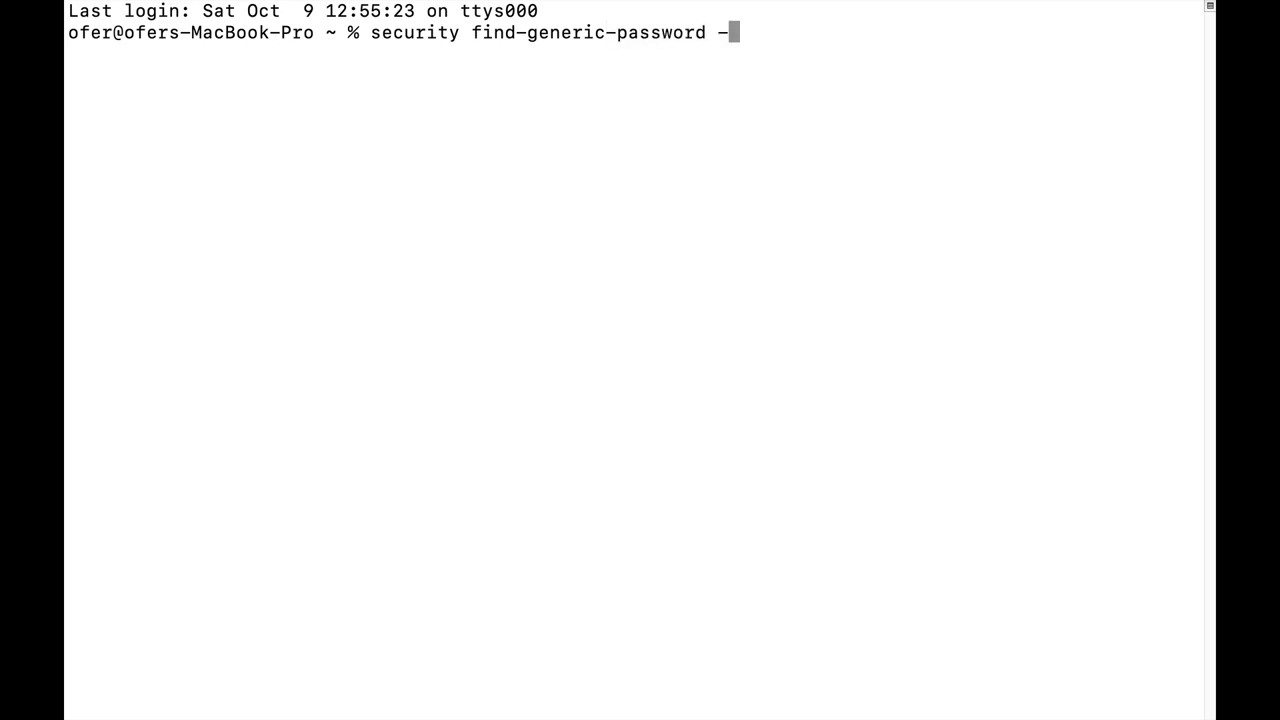
text(ga)
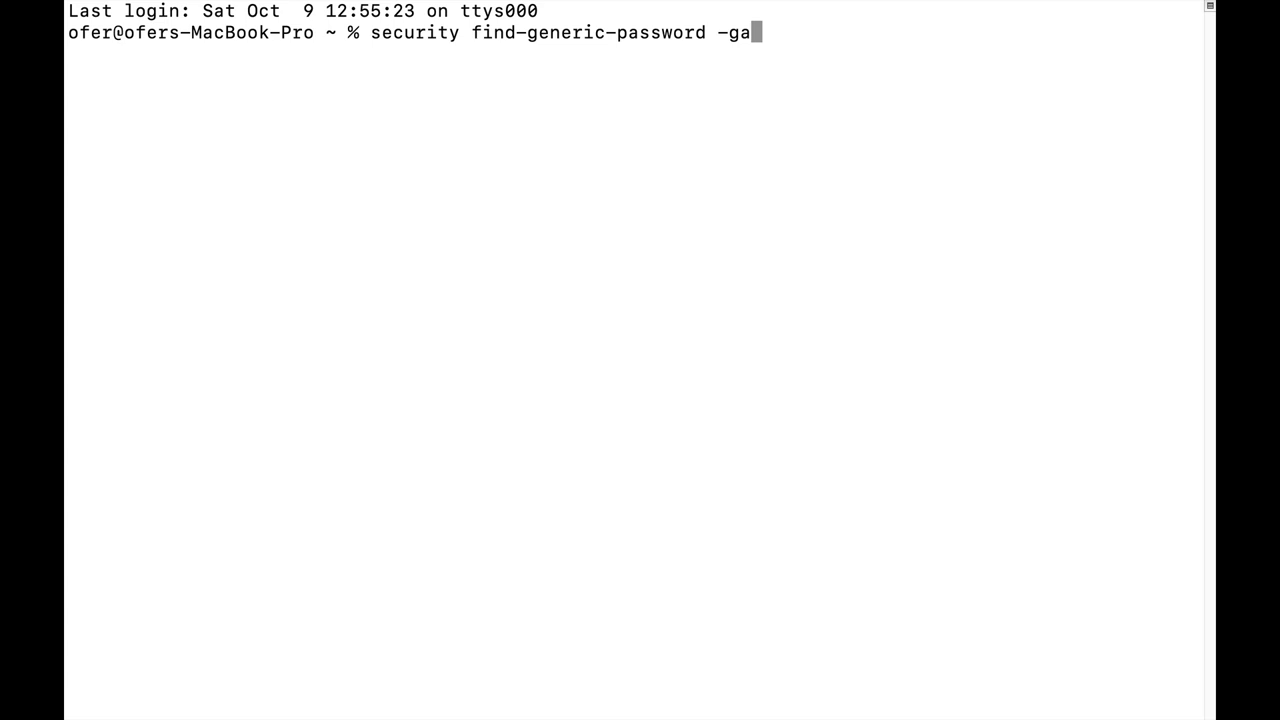
text(")
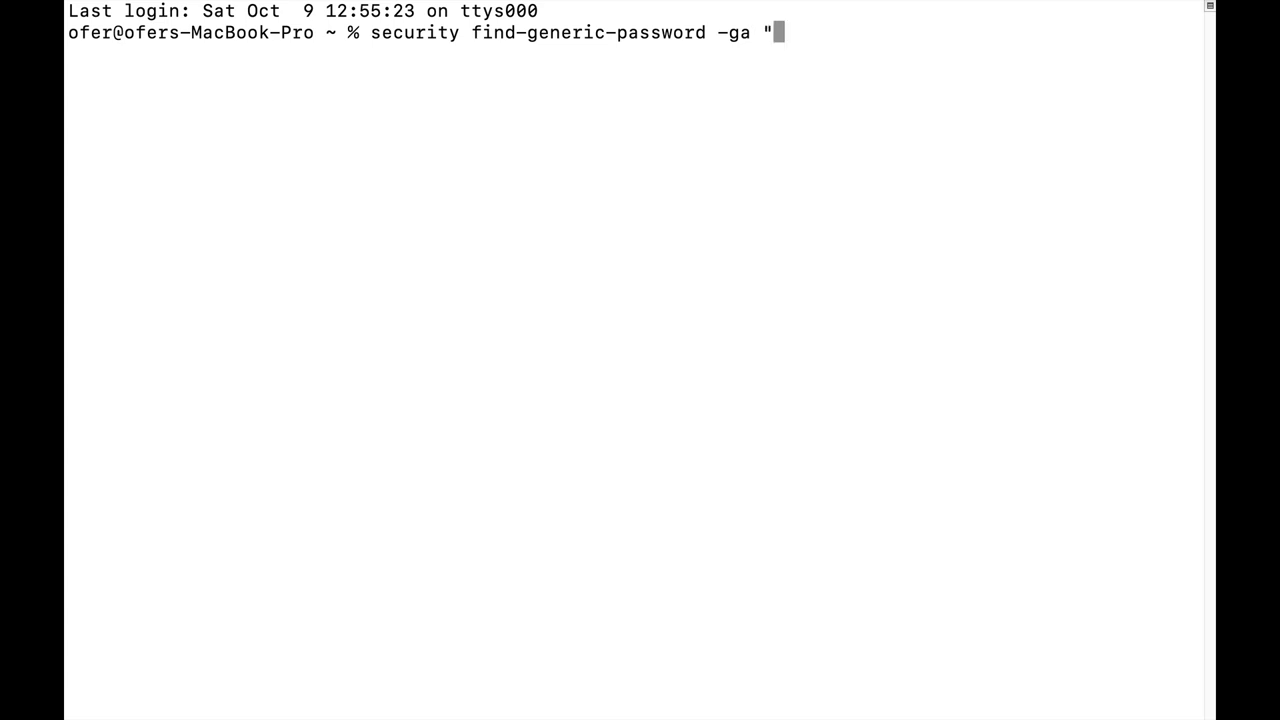
text(ofer")
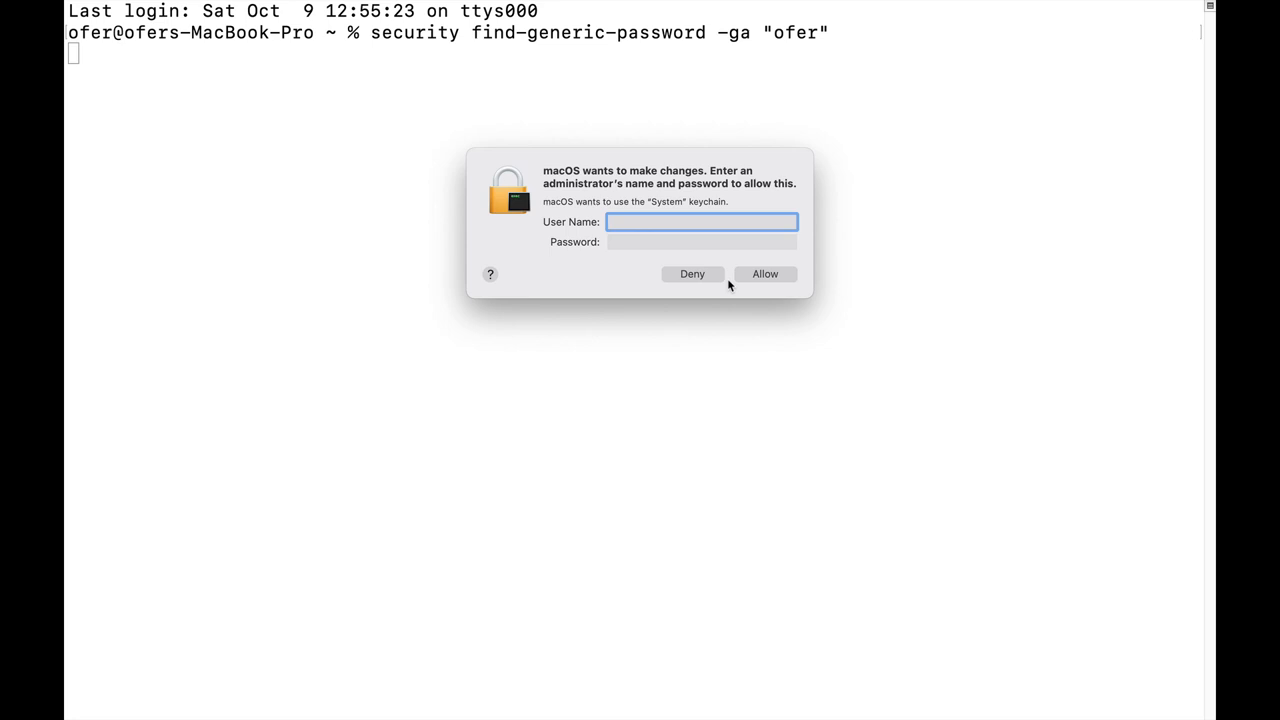
Authenticate as administrator 'ofer' and allow System keychain access
text(ofer§)
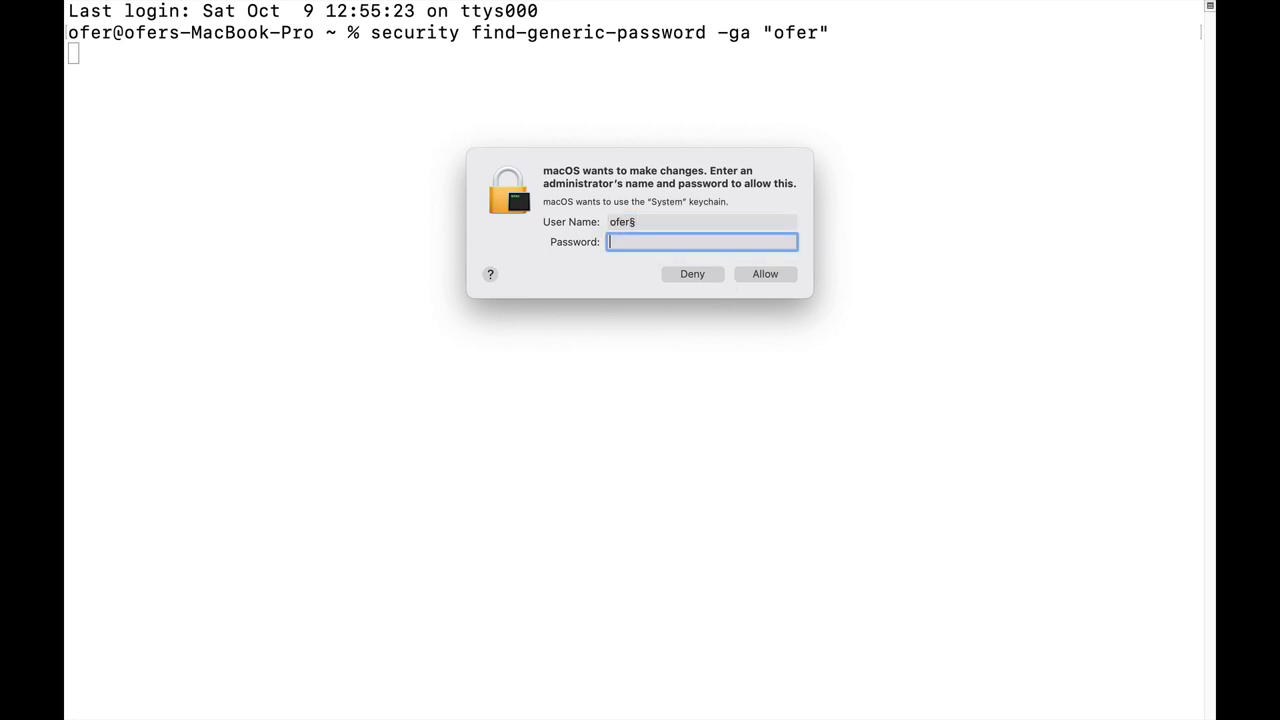
click(700, 221)
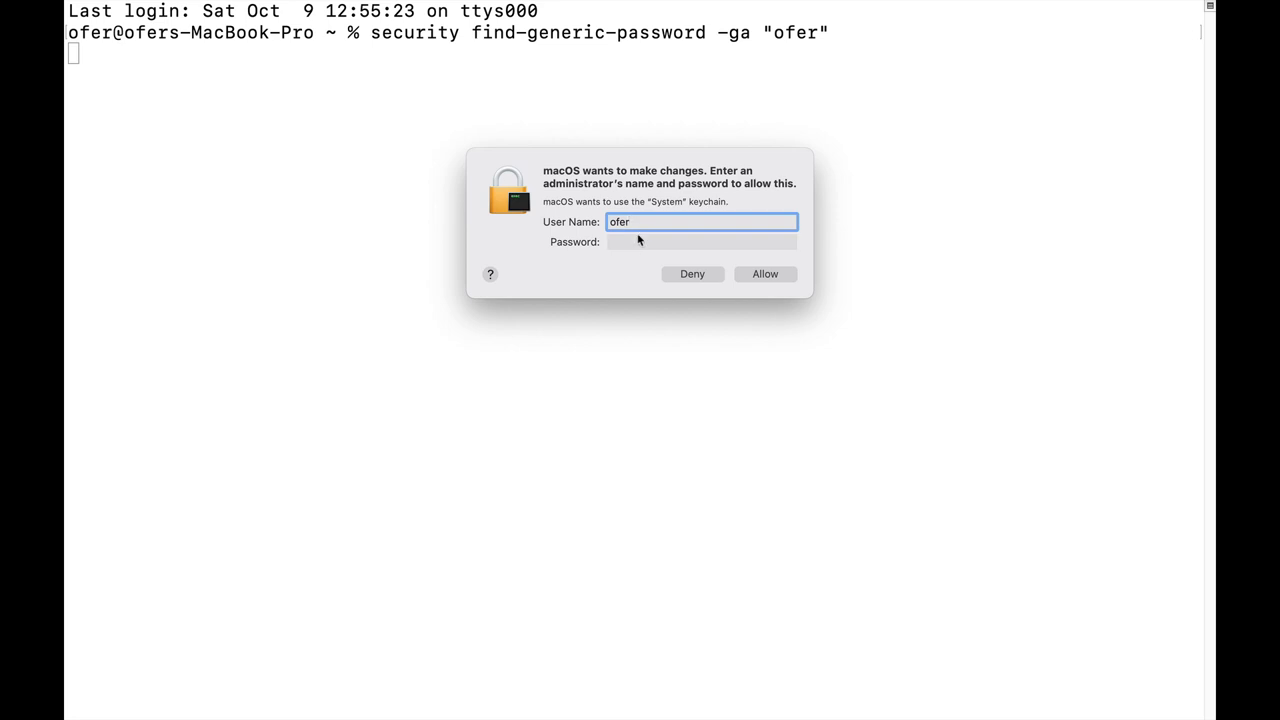
text(••••)
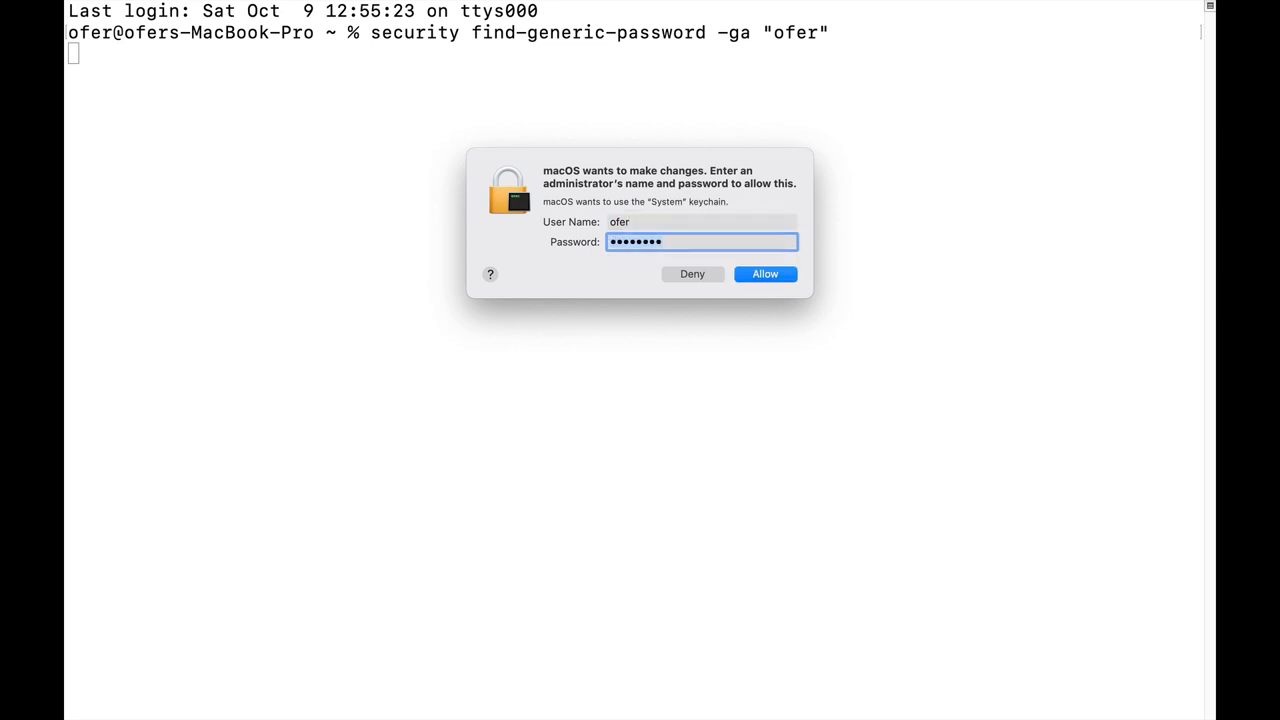
click(765, 274)
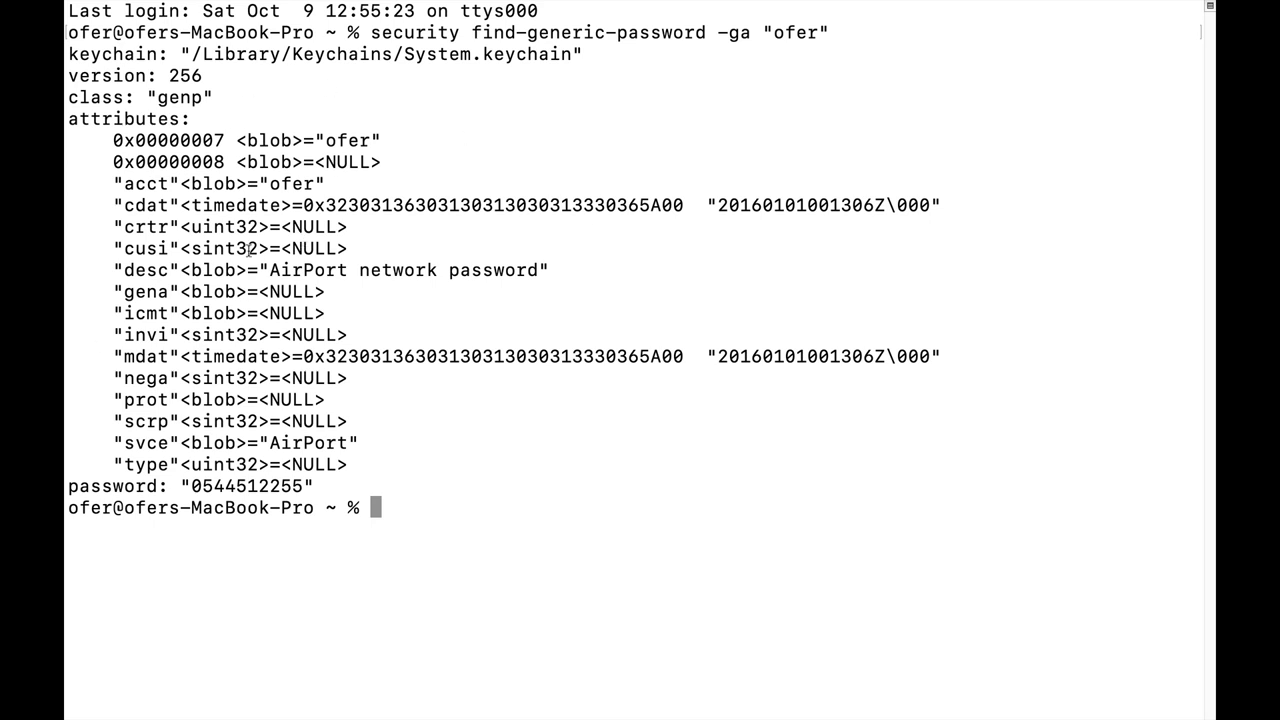
Select the revealed password value on the password: line
double_click(250, 486)
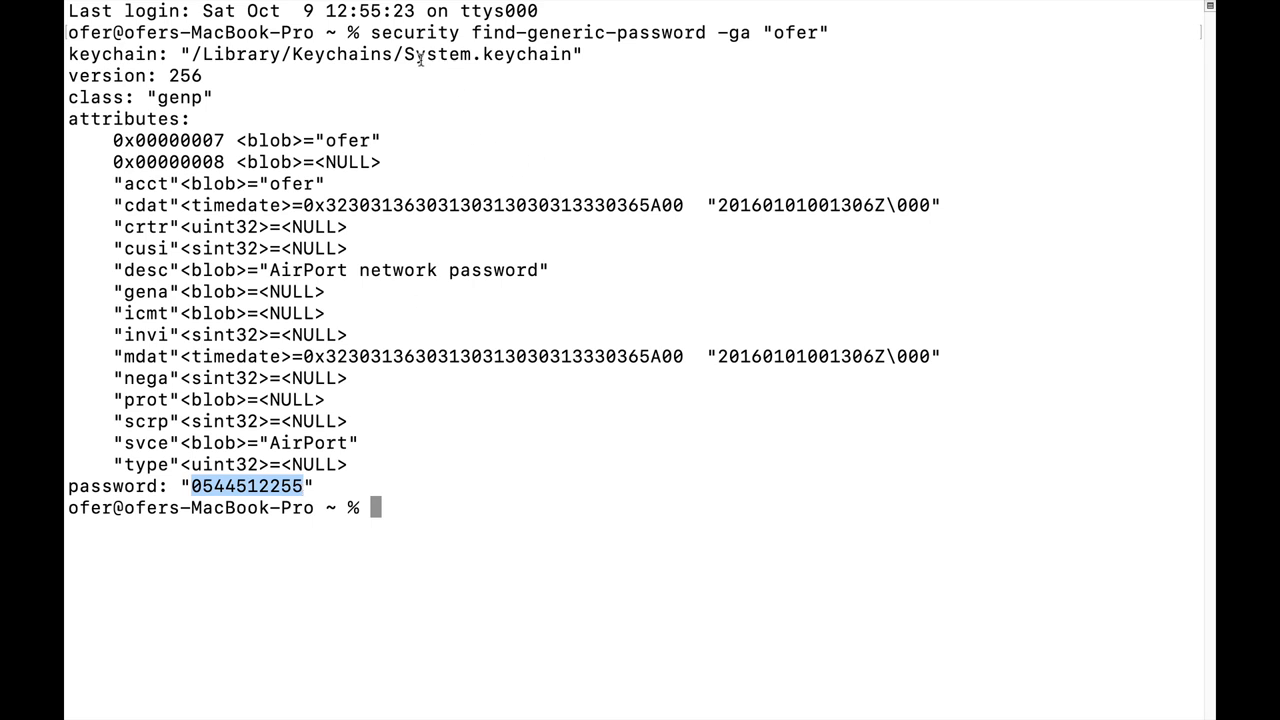
mouse_move(668, 62)
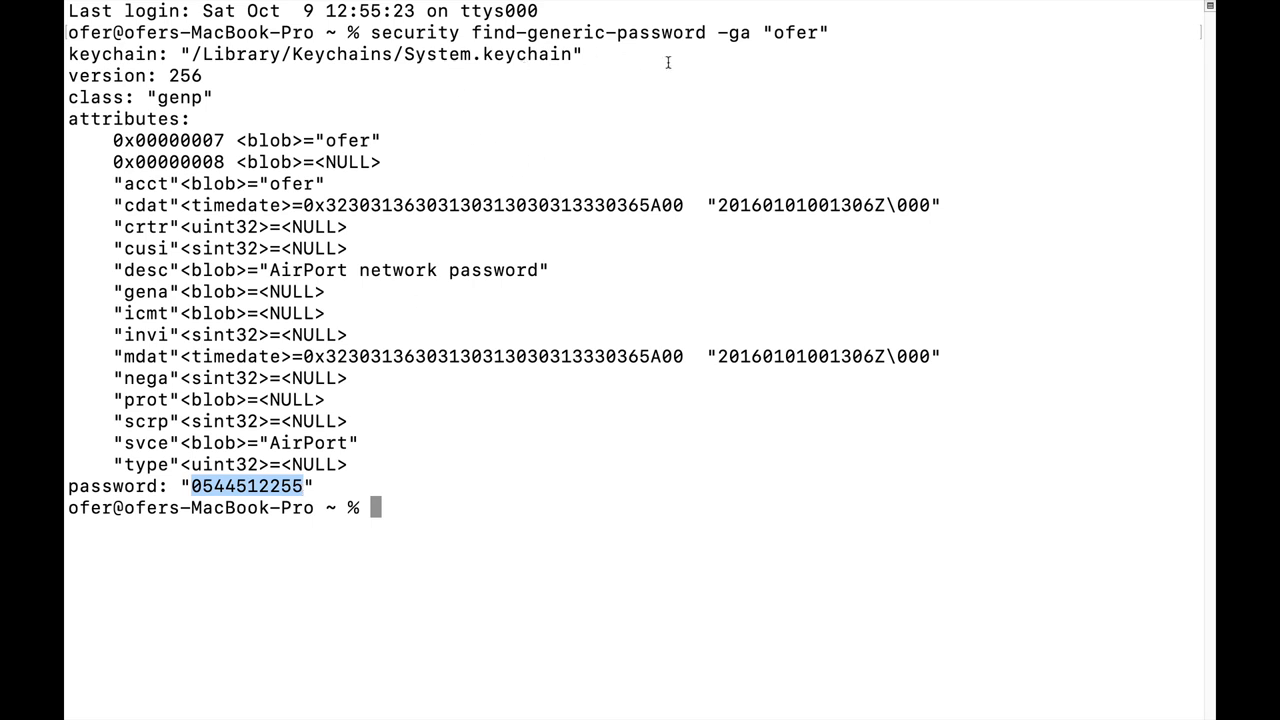